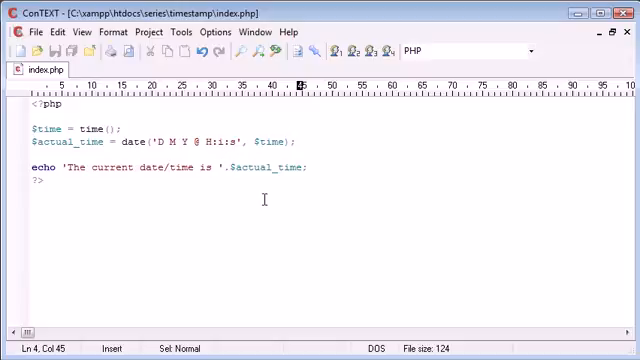
# Drop the 'The current date/time is ' label so the script just echoes $actual_time.
pyautogui.press('Enter')
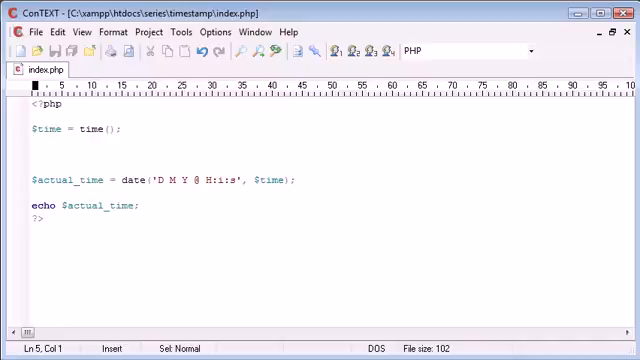
pyautogui.click(33, 155)
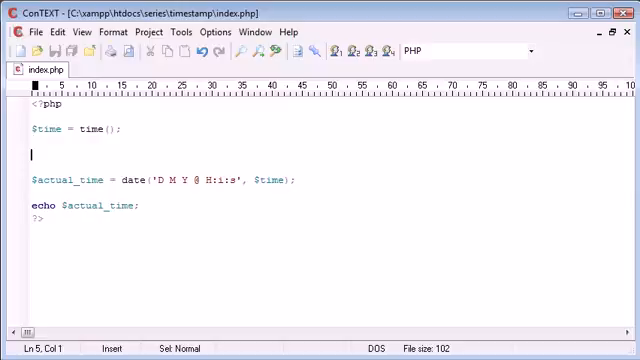
pyautogui.write('$')
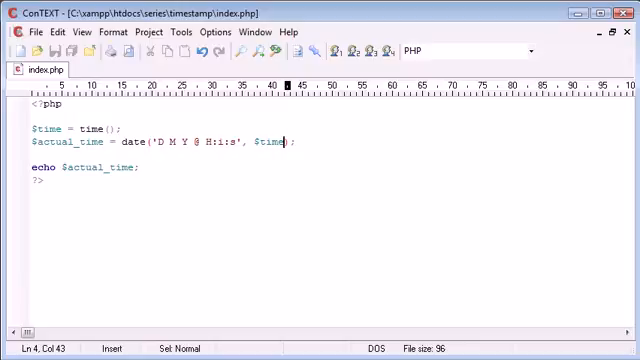
# Change the date() timestamp argument to $time-20, then to $time-60.
pyautogui.write('-20')
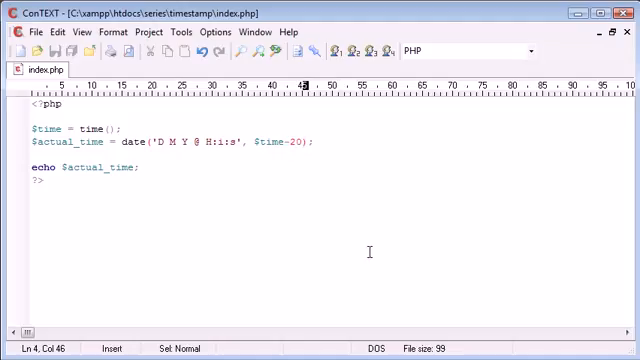
pyautogui.write('60')
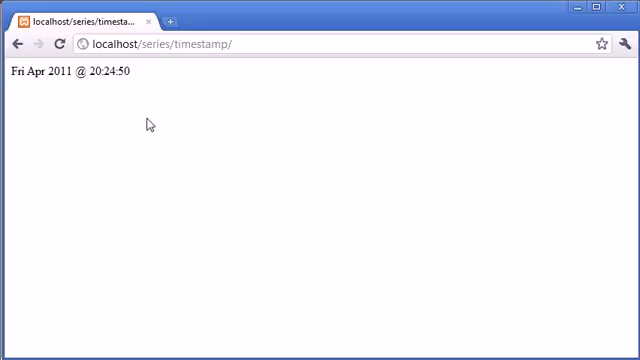
pyautogui.moveTo(355, 264)
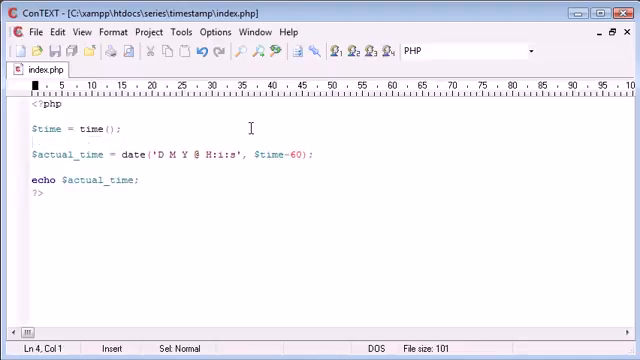
# Add $time_now = date('D M Y @ H:i:s', $time); and rename $actual_time to $time_modified.
pyautogui.write('$time')
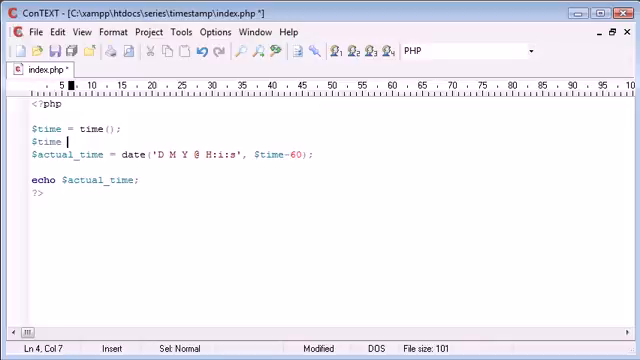
pyautogui.write('_now =')
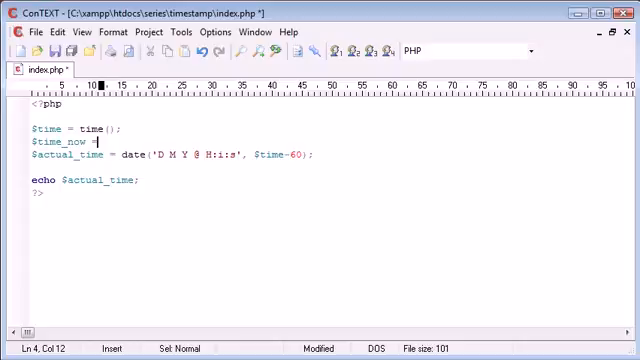
pyautogui.write("date('D M Y @ H:i:s', $time);")
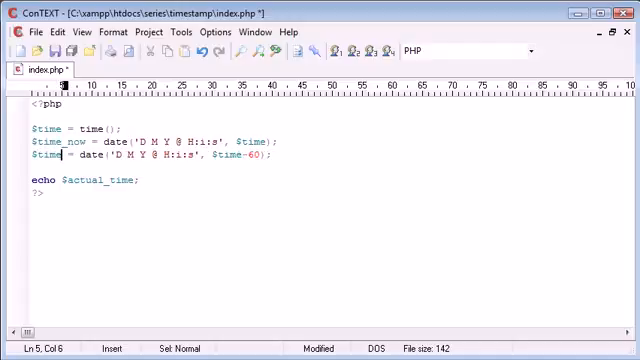
pyautogui.write('_modified')
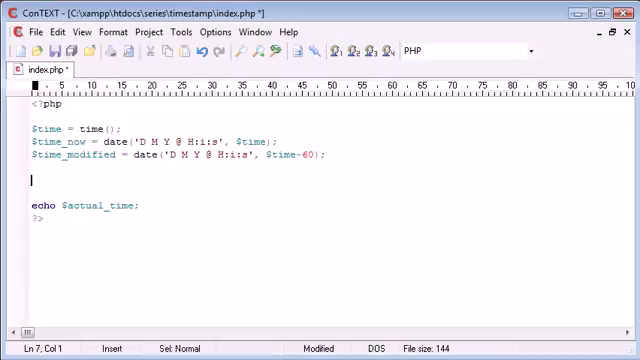
# Write echo 'The time now is '.$time_now.'<br>The time modified is '.$time_modified;.
pyautogui.write("echo '';")
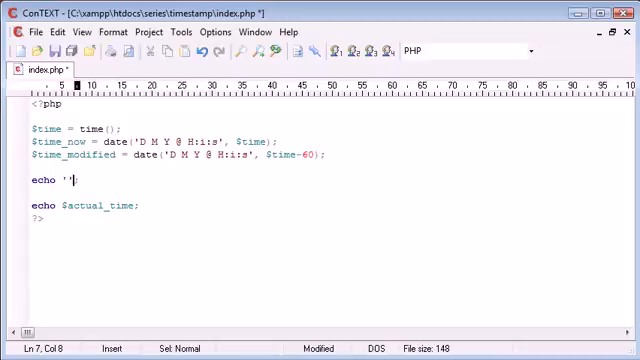
pyautogui.write('The time n')
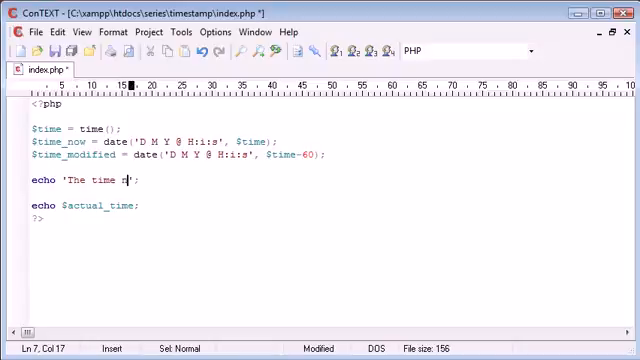
pyautogui.write("ow is '.$time_now.")
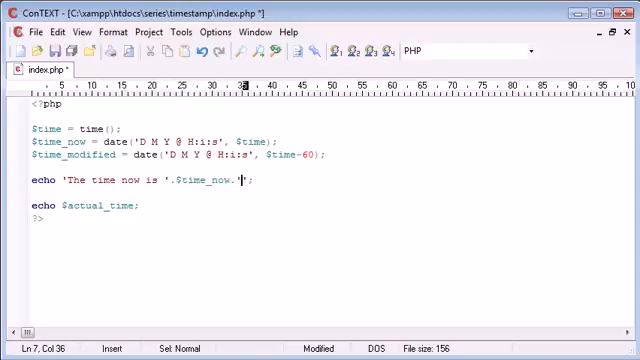
pyautogui.write('<br>')
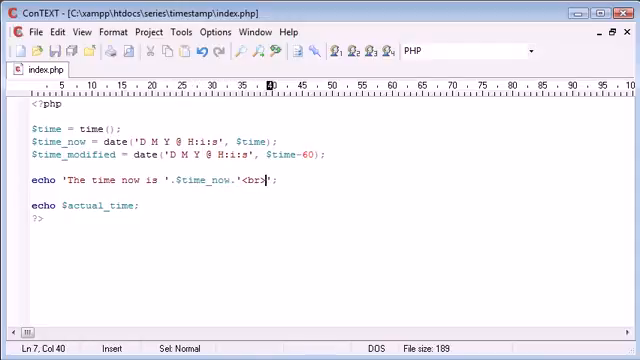
pyautogui.write('The time')
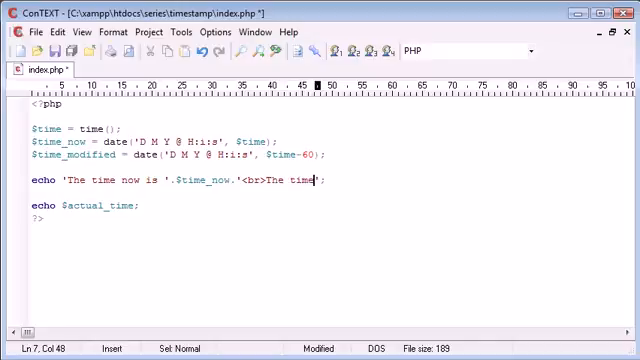
pyautogui.write('modified is')
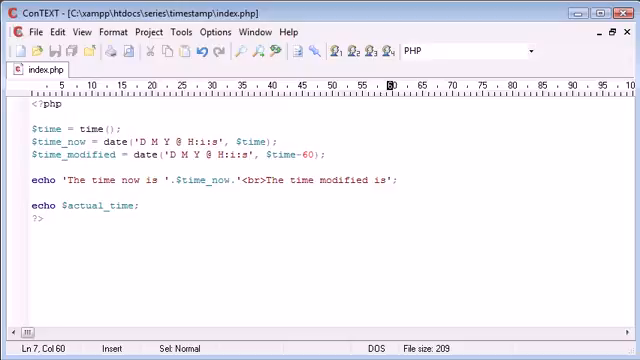
pyautogui.write(".'$")
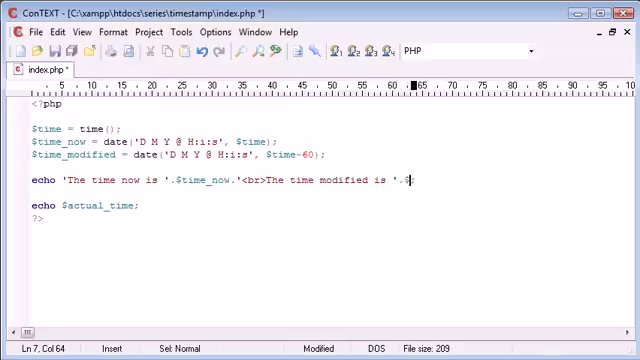
pyautogui.write('time_modified')
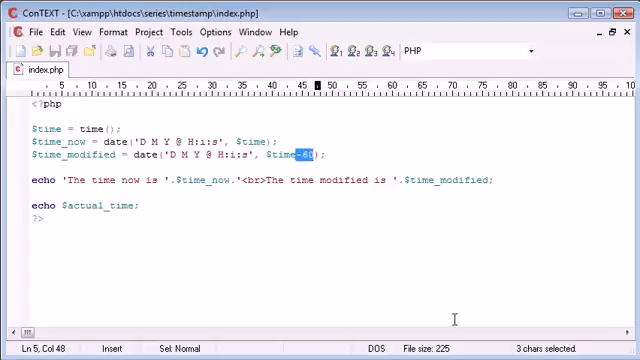
# Replace the 60-second subtraction with a strtotime('+1 week') term added to $time.
pyautogui.press('Delete')
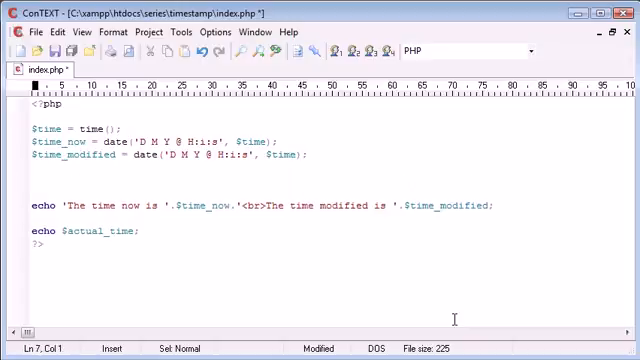
pyautogui.write('strtotime();')
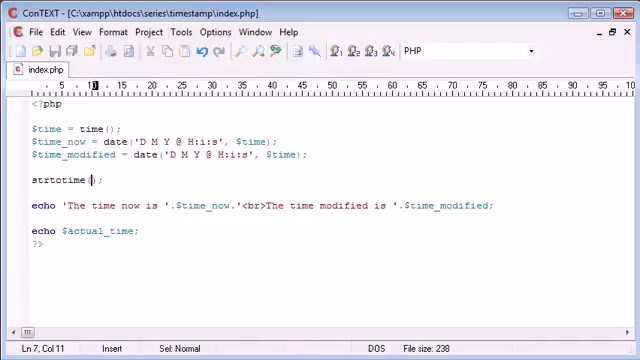
pyautogui.write("''")
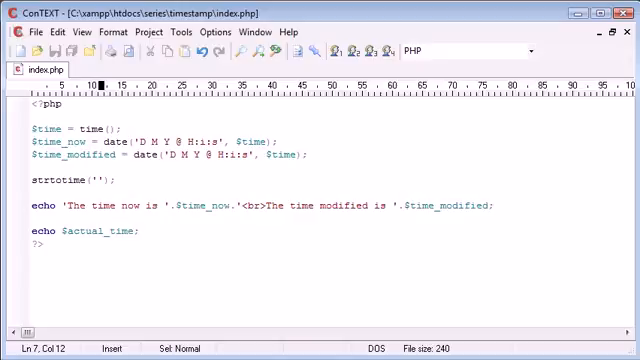
pyautogui.write('+ 1')
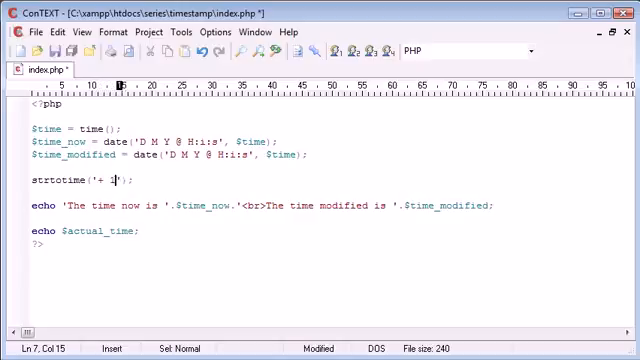
pyautogui.write('week')
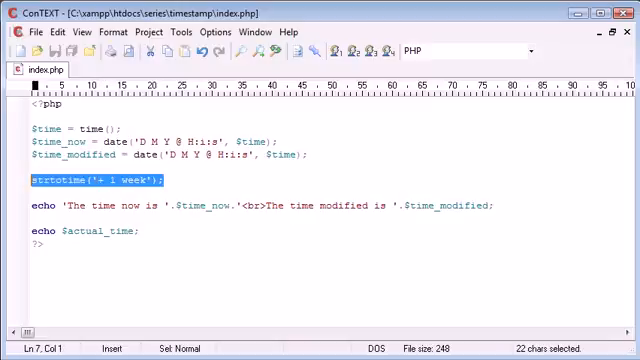
pyautogui.press('Delete')
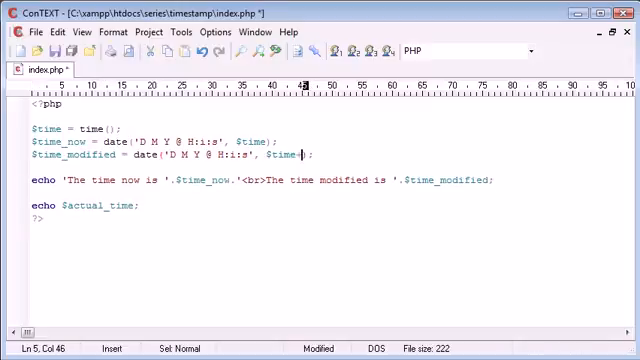
pyautogui.write("+'")
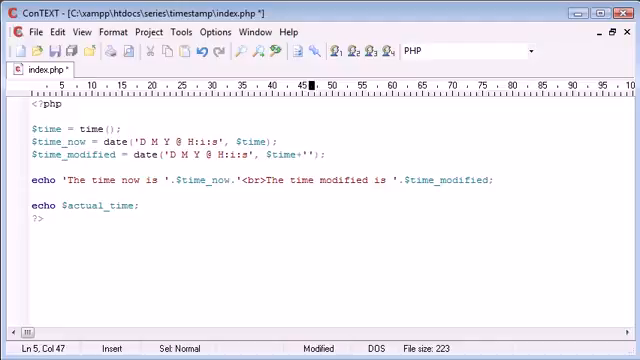
pyautogui.write('strtotime(')
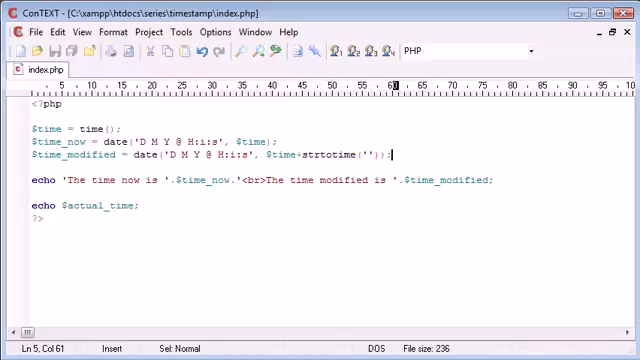
pyautogui.write('+')
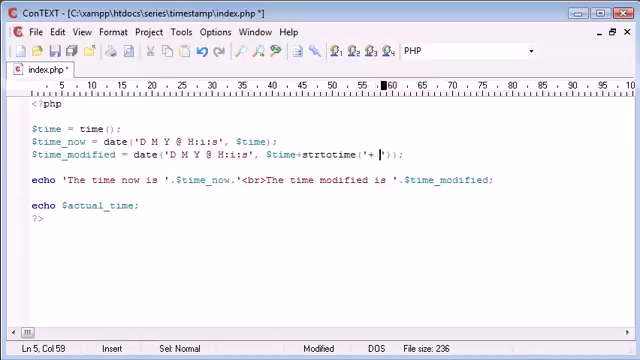
pyautogui.write('1 week')
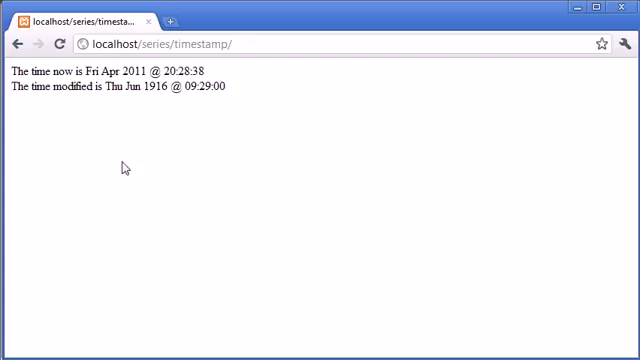
# Reload index.php in Chrome to see the modified time Thu Jun 1916 @ 09:29:00.
pyautogui.click(62, 43)
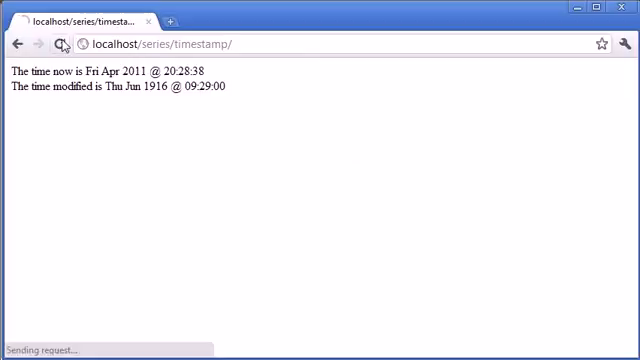
pyautogui.click(63, 44)
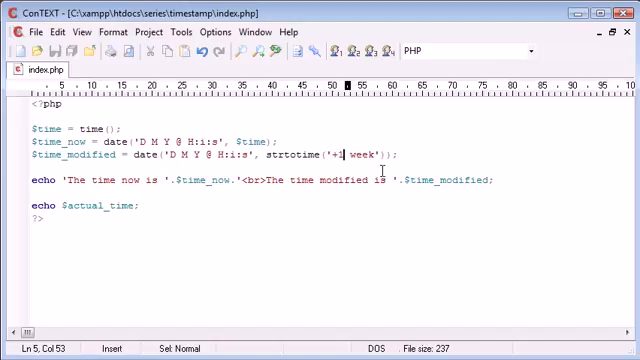
# Switch the strtotime phrase to '-1 week', reload the page, and save the file.
pyautogui.press('Backspace')
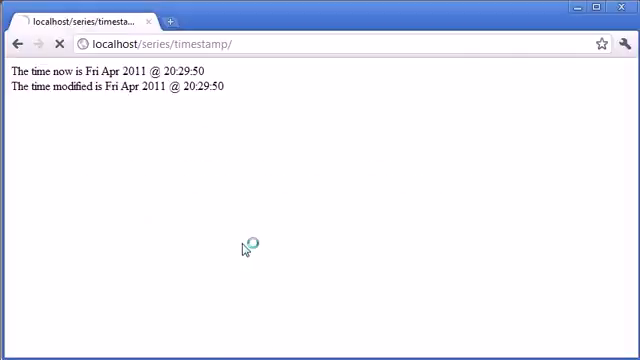
pyautogui.click(60, 44)
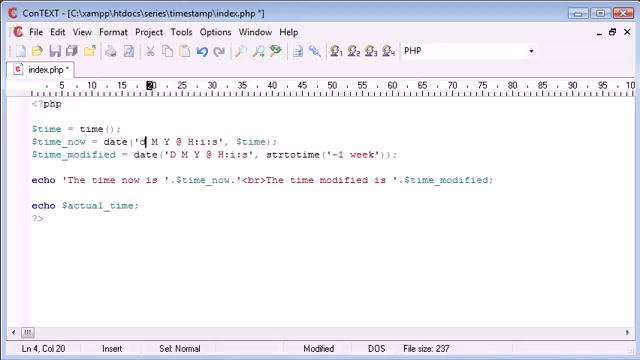
pyautogui.press('ctrl+s')
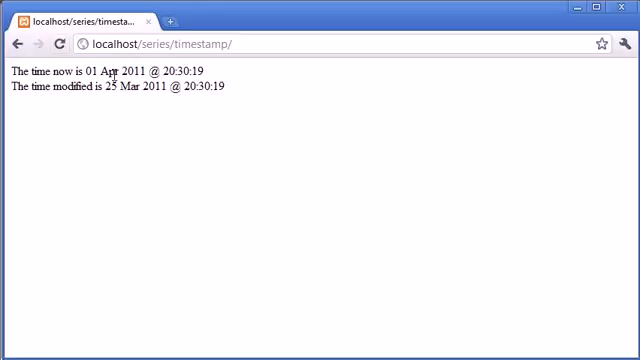
pyautogui.moveTo(181, 125)
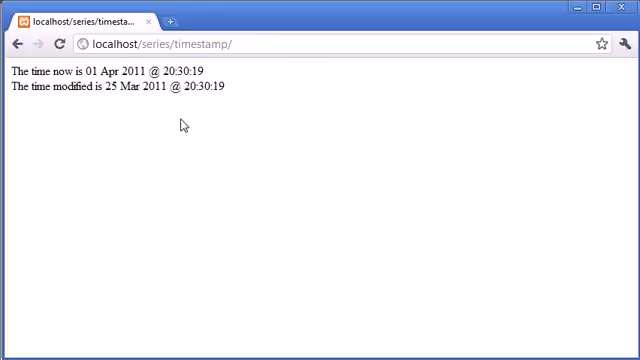
pyautogui.moveTo(271, 250)
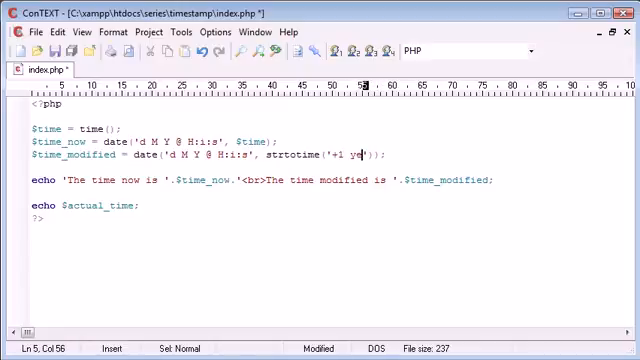
# Finish typing the '+1 year' strtotime phrase.
pyautogui.write('ar')
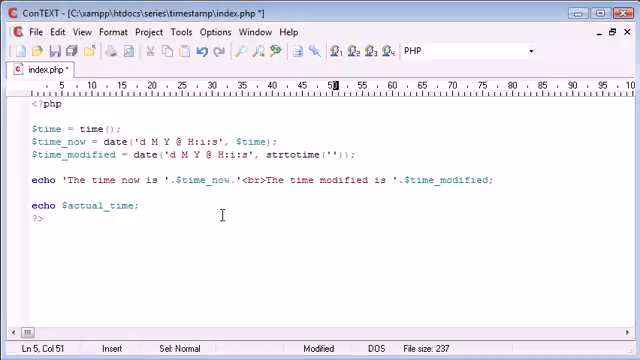
# Enter '+1 week 2 hours 30 seconds' as the strtotime phrase.
pyautogui.write('+1 week 2 h')
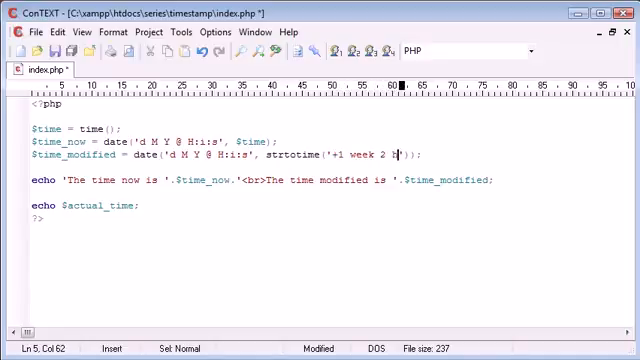
pyautogui.write('ours')
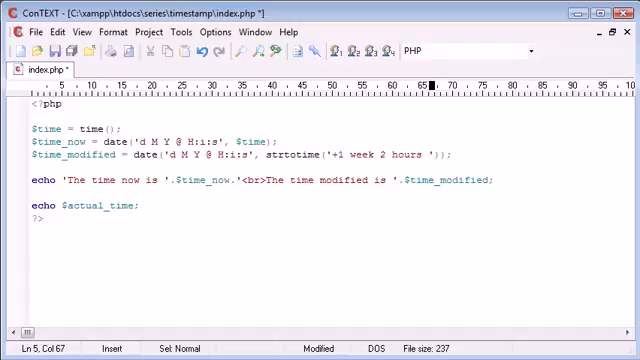
pyautogui.write('30 s')
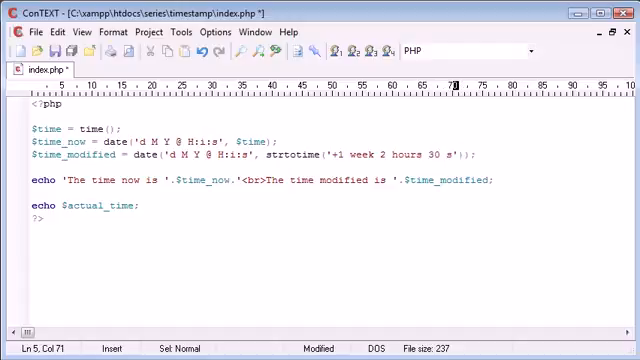
pyautogui.write('econds')
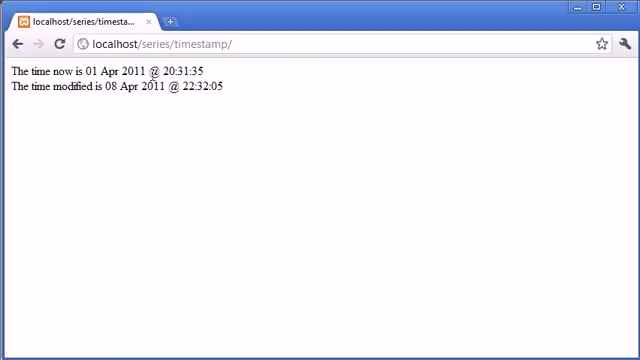
pyautogui.moveTo(109, 113)
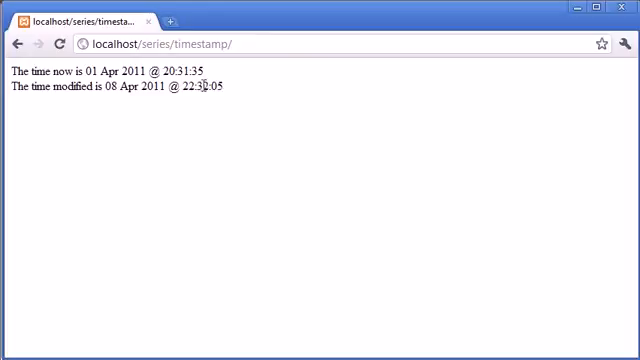
pyautogui.moveTo(277, 139)
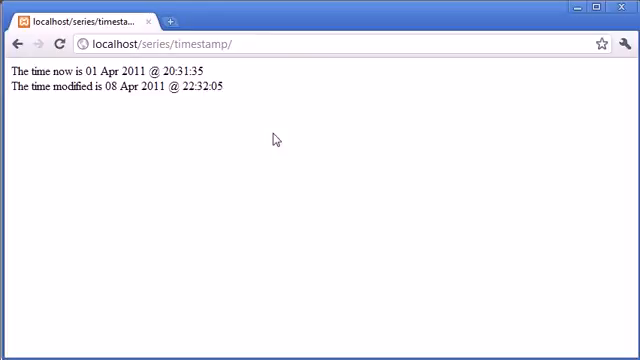
pyautogui.moveTo(373, 278)
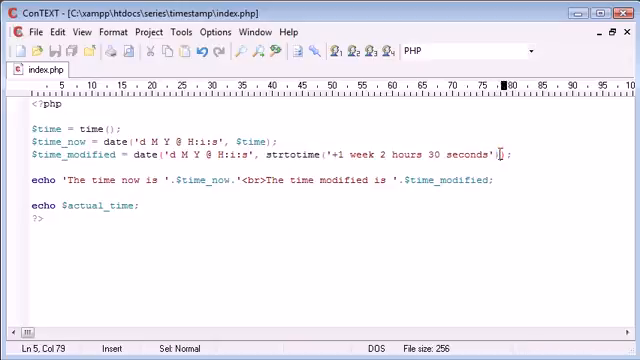
pyautogui.moveTo(493, 267)
pyautogui.write('$time-')
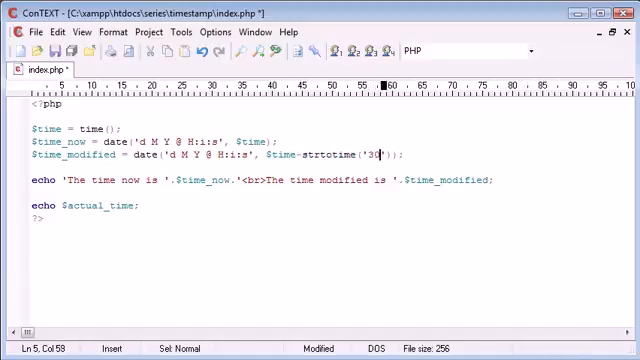
# Delete the strtotime('30 seconds') offset so $time_modified formats $time directly.
pyautogui.write('seconds')
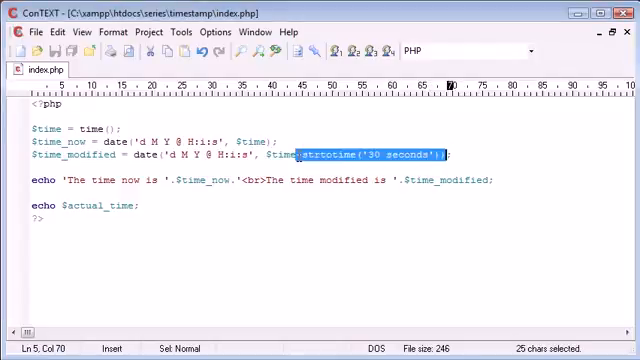
pyautogui.press('Delete')
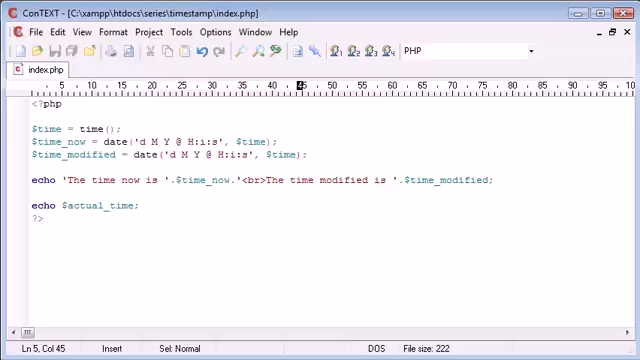
# Append -30*30 after $time so the modified time subtracts 900 seconds.
pyautogui.write('-')
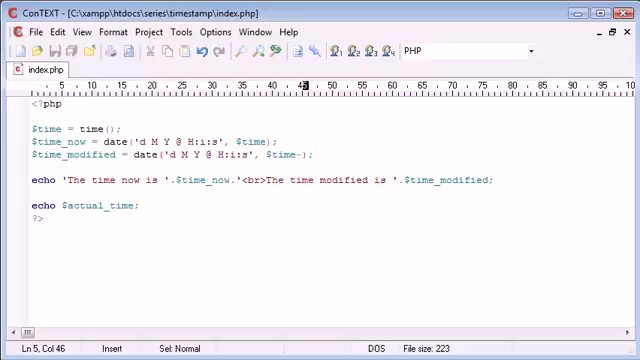
pyautogui.write('30')
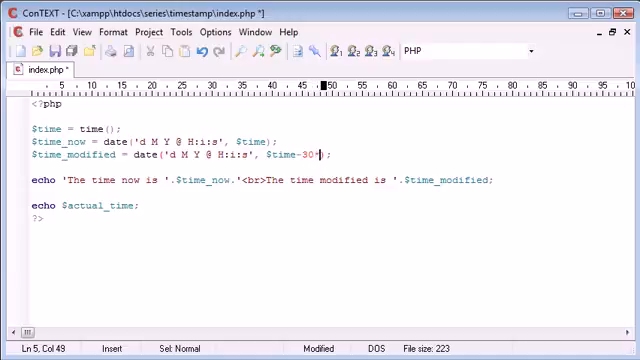
pyautogui.write('*30')
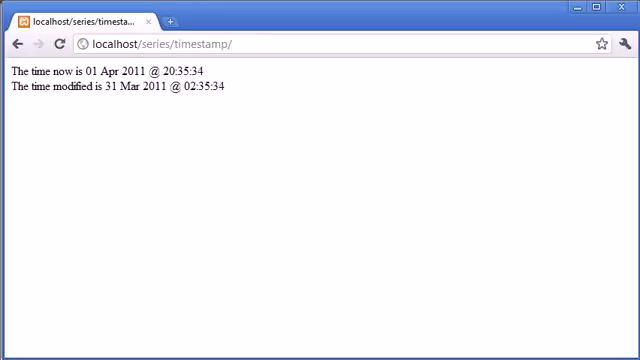
pyautogui.moveTo(184, 77)
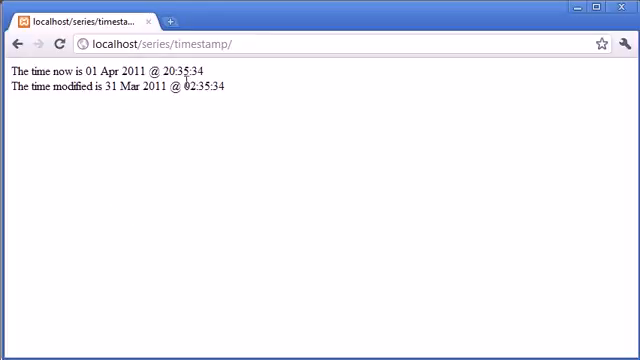